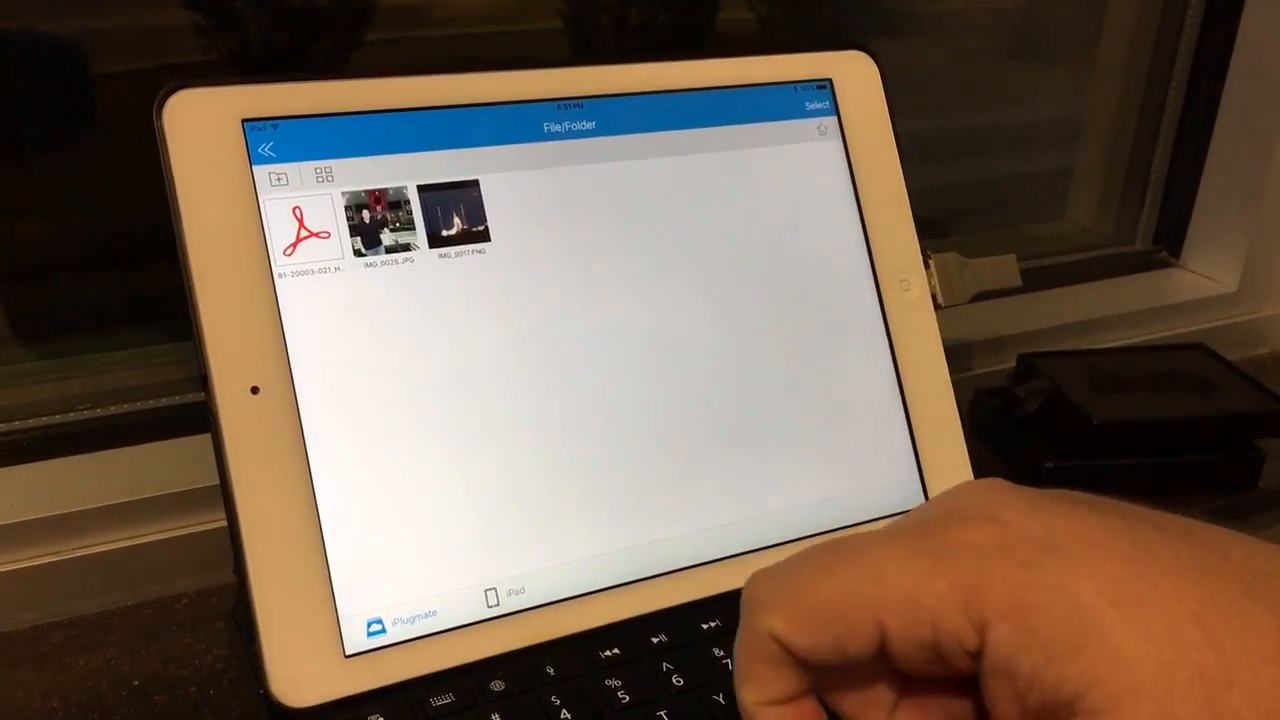
Show IMG_0025.JPG full-screen from the accessory's File/Folder listing.
click(380, 224)
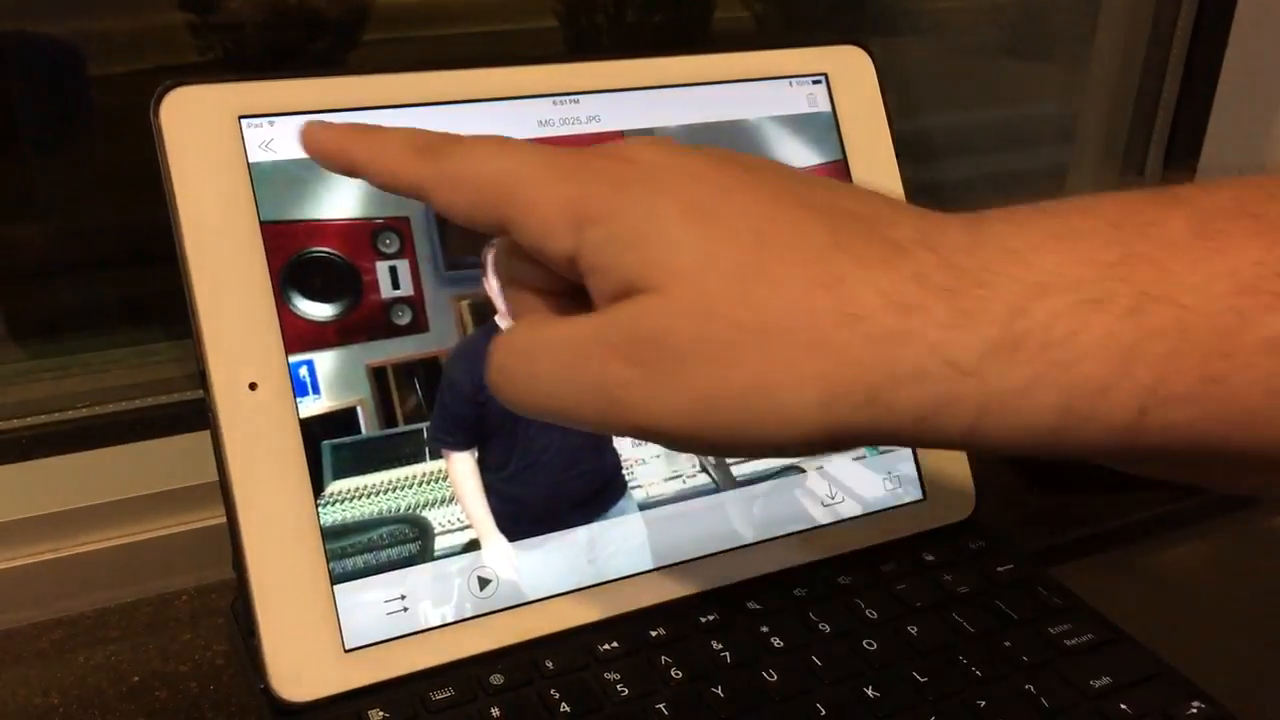